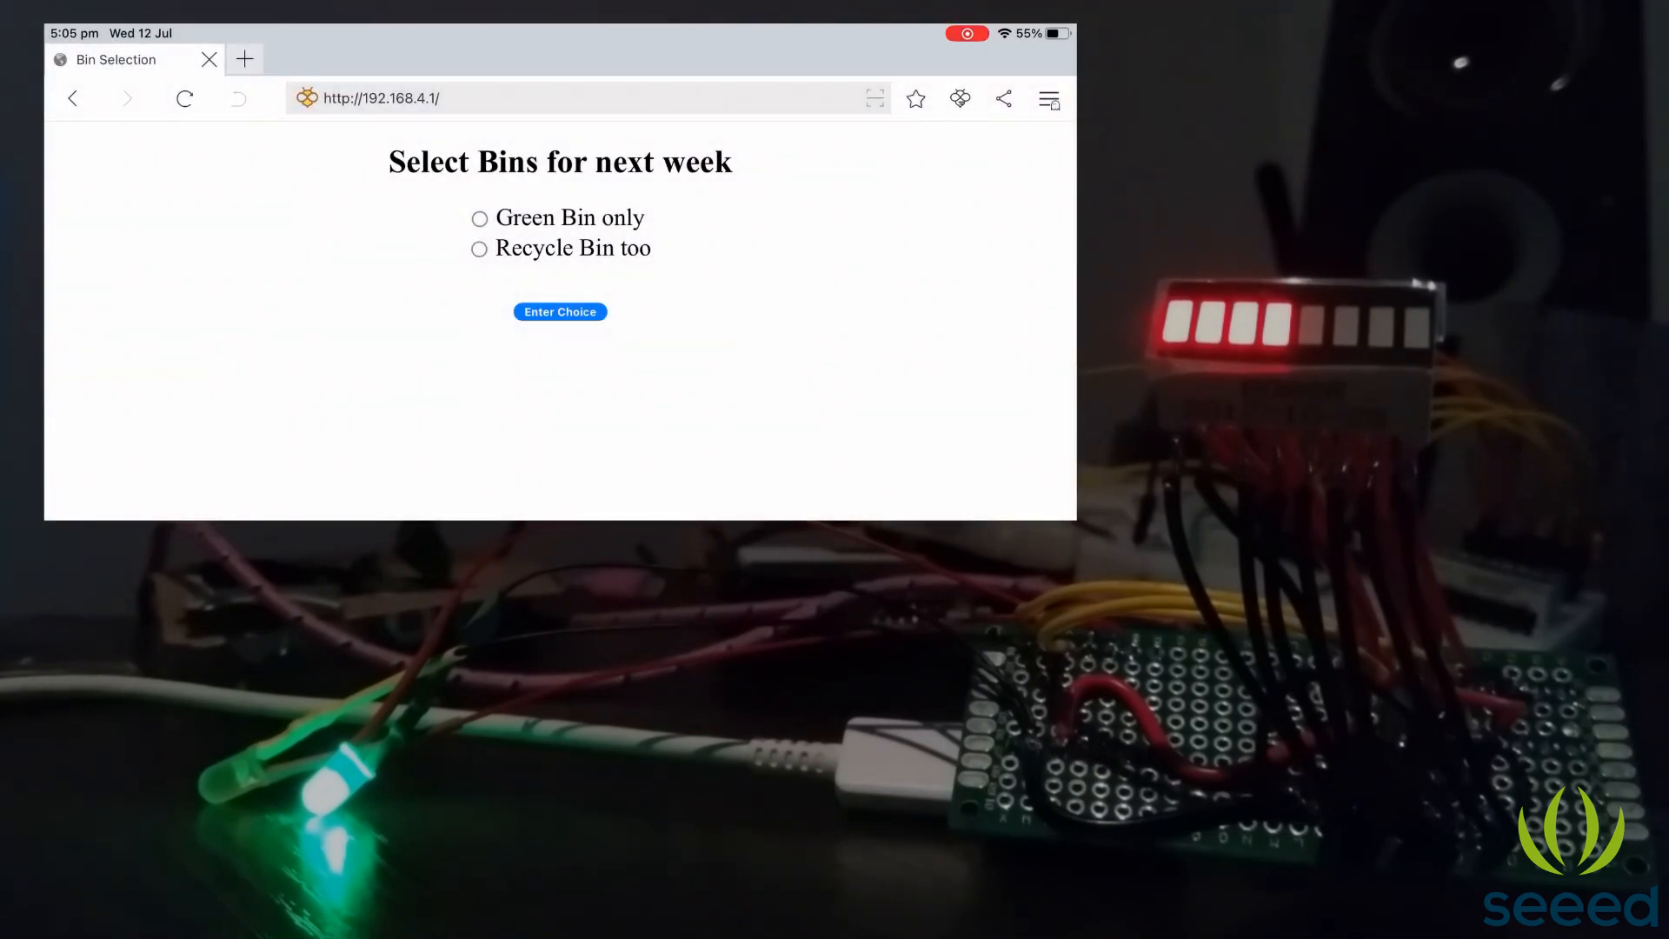
# - Select the 'Recycle Bin too' radio option for next week's bin, not yet submitted
pyautogui.click(480, 249)
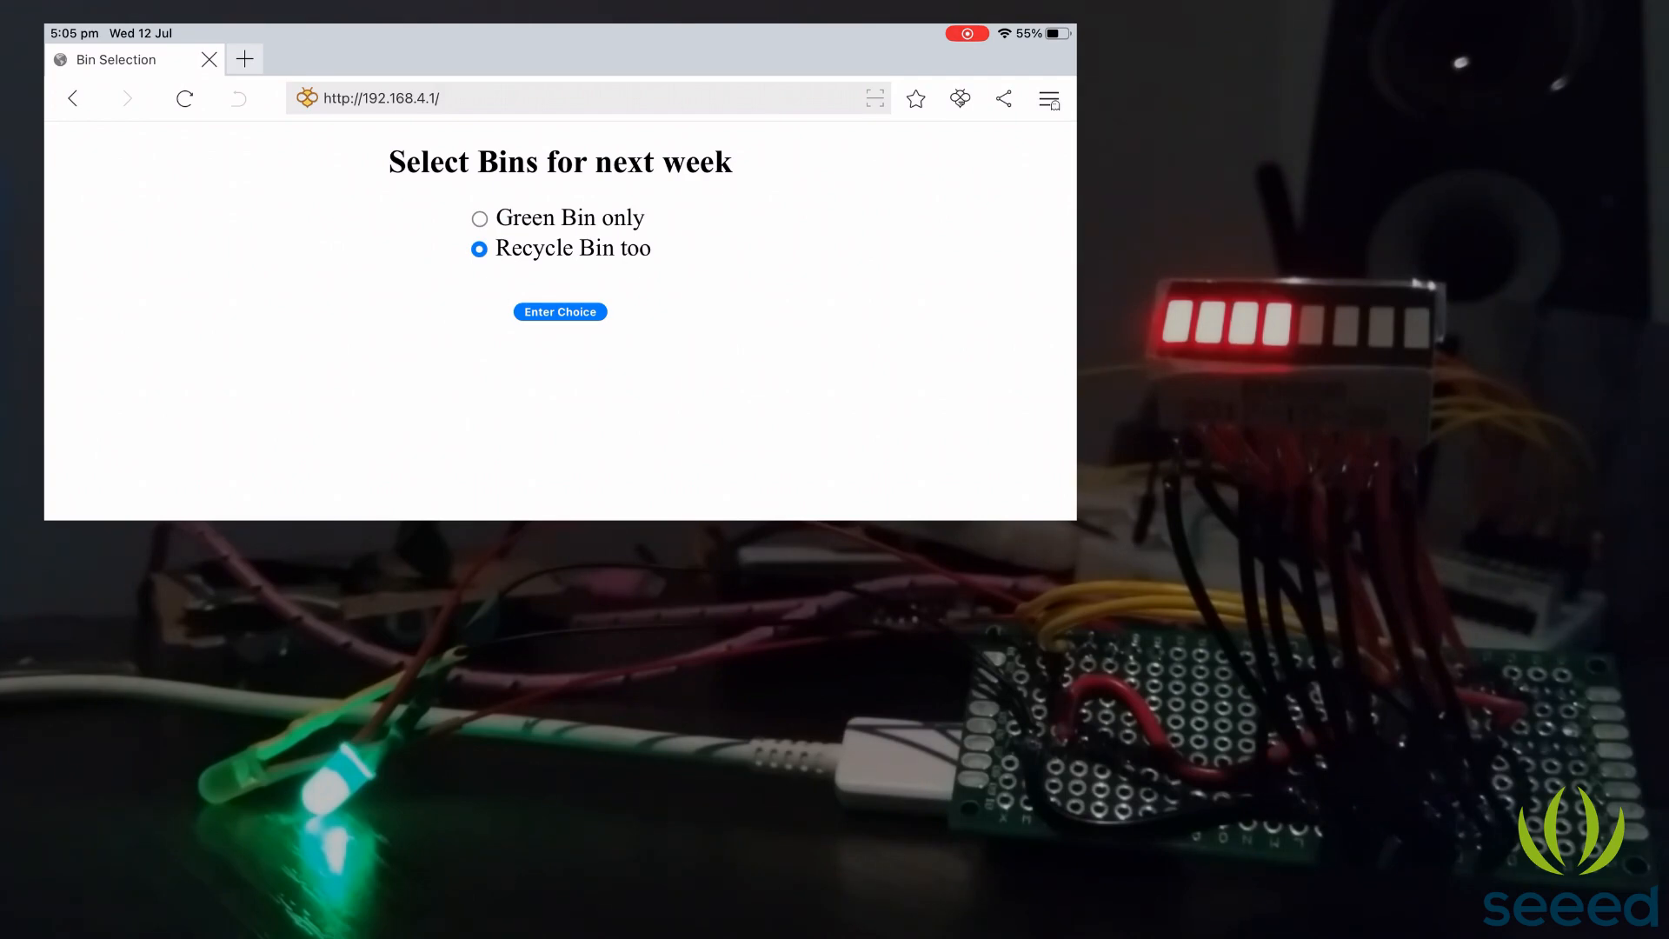